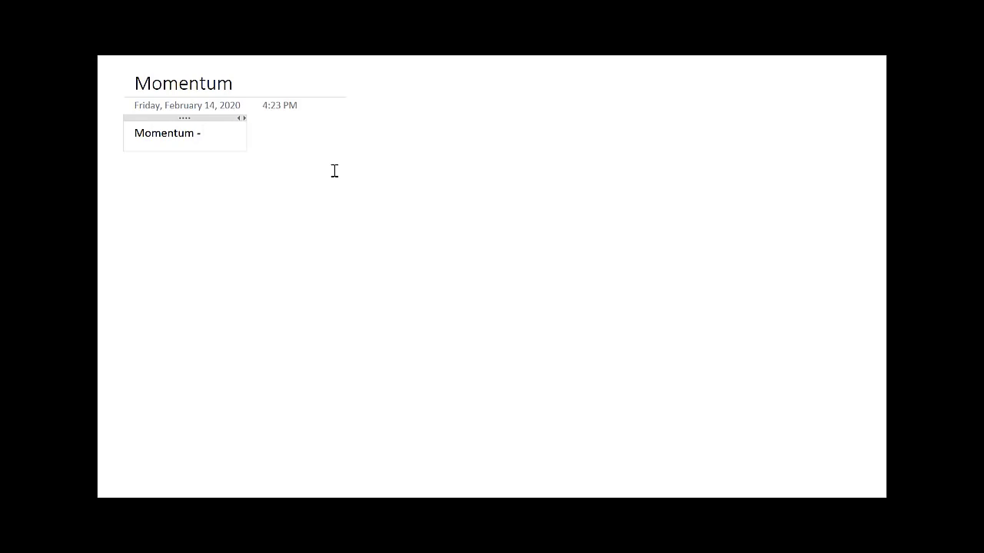
# - Type the definition: momentum is a concept that allows us to predict the effects of collisions
pyautogui.write('Concept')
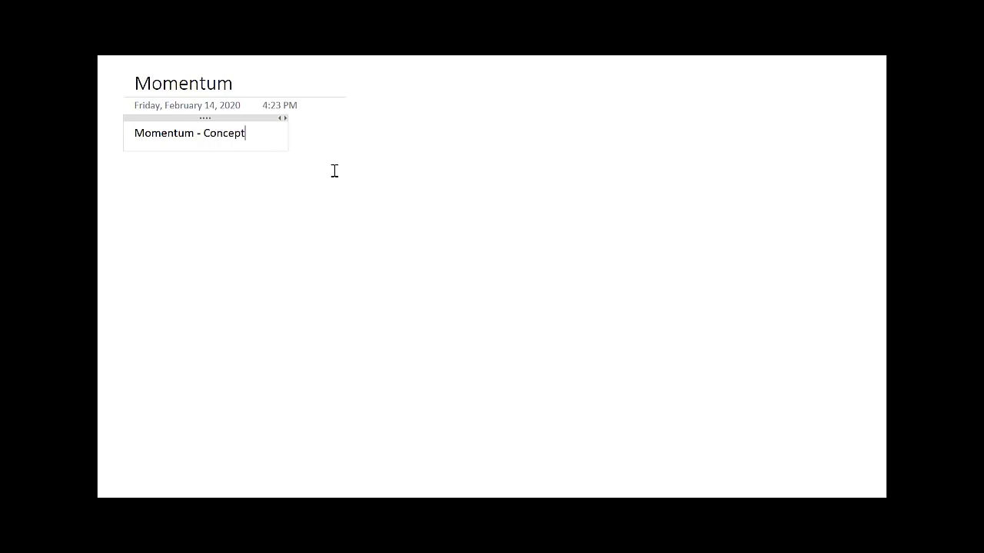
pyautogui.write('that allows us to pred')
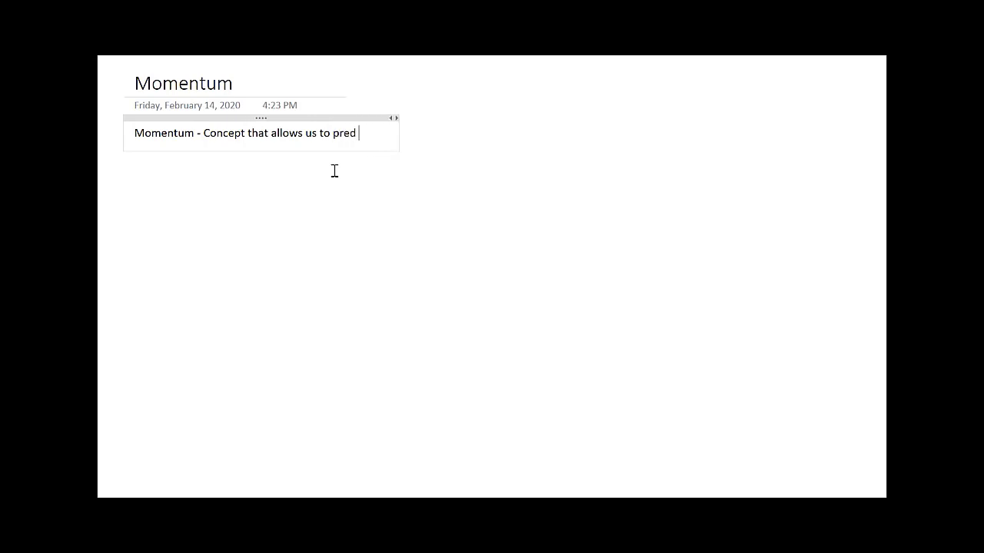
pyautogui.write('ict the effects of')
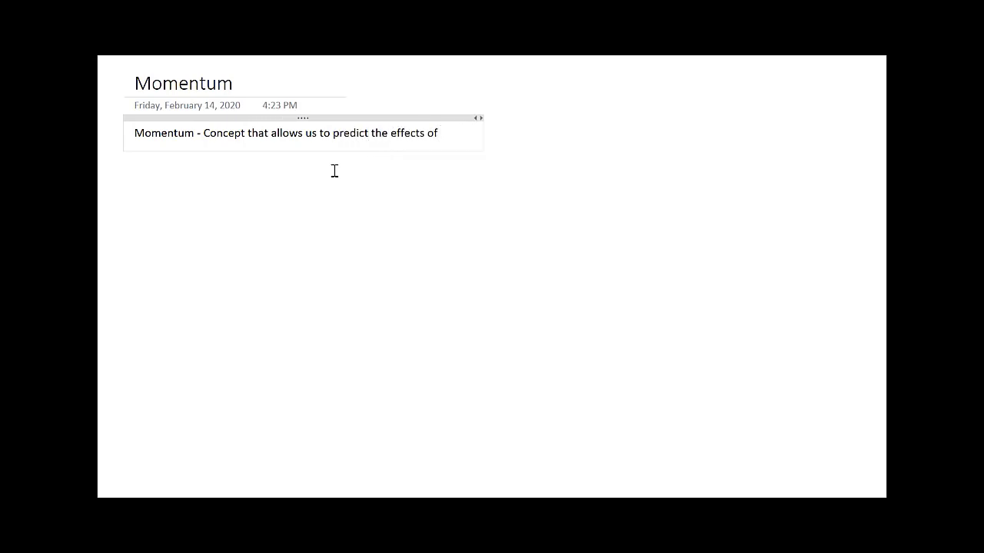
pyautogui.write('collisio')
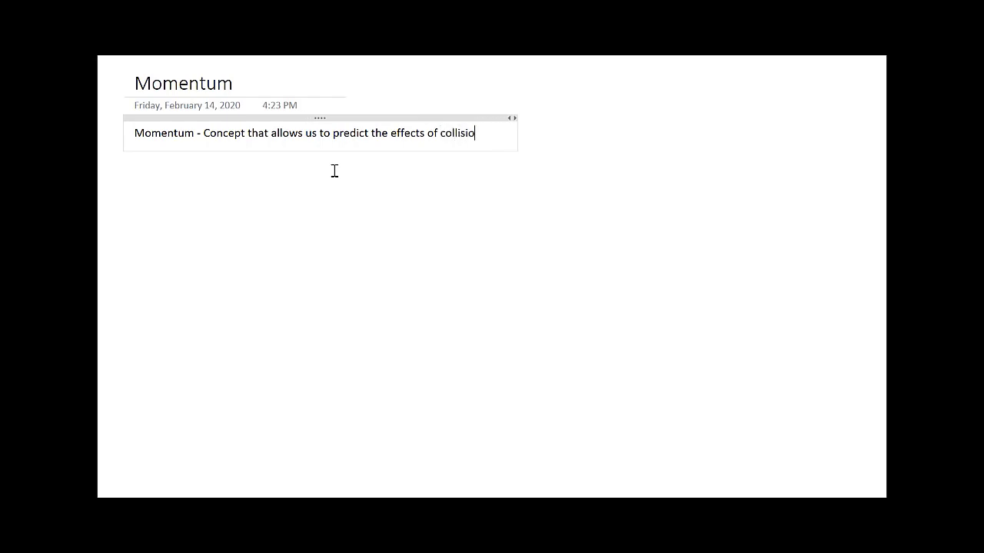
pyautogui.write('ns')
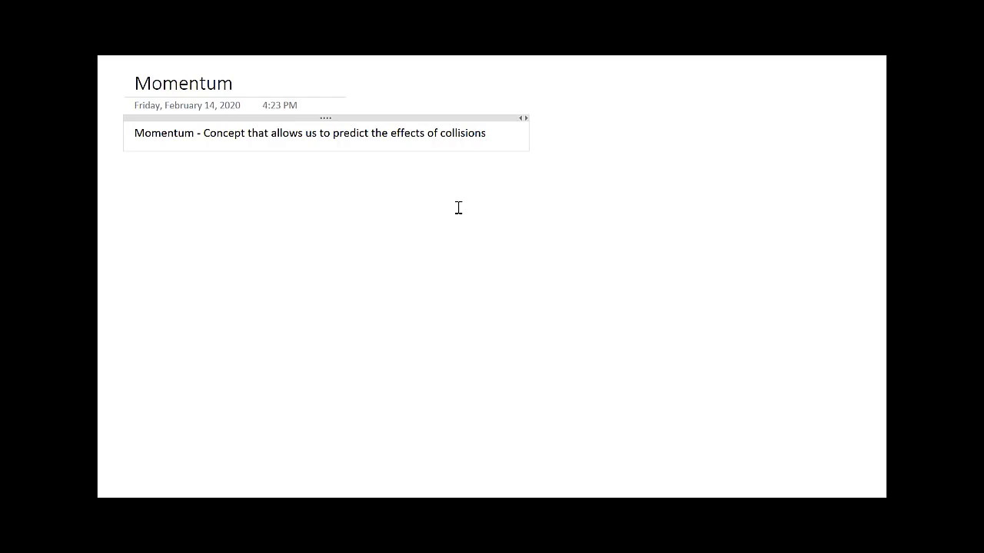
# - Handwrite p = mv with vector arrows and note its units as kg m/s
pyautogui.moveTo(152, 168); pyautogui.dragTo(156, 219)
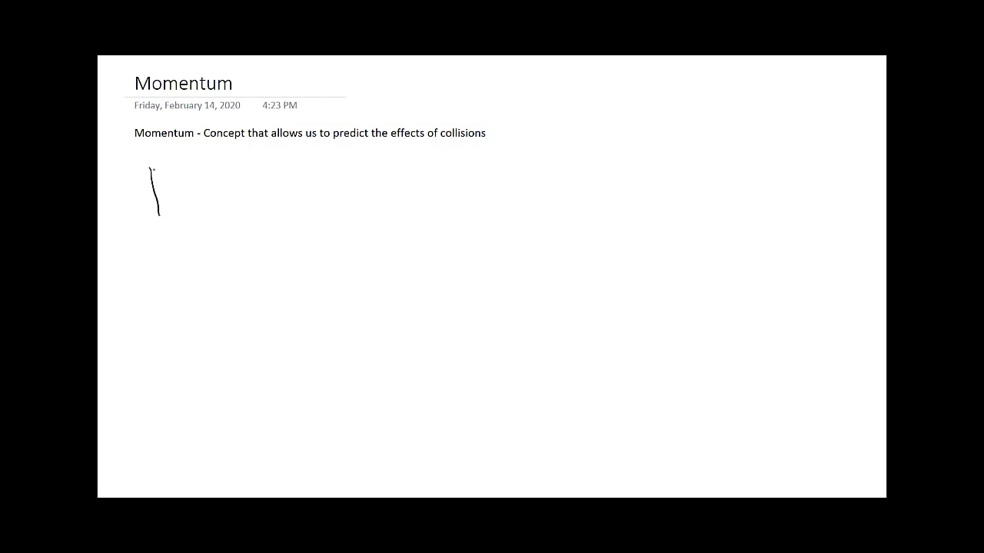
pyautogui.moveTo(154, 177); pyautogui.dragTo(215, 197)
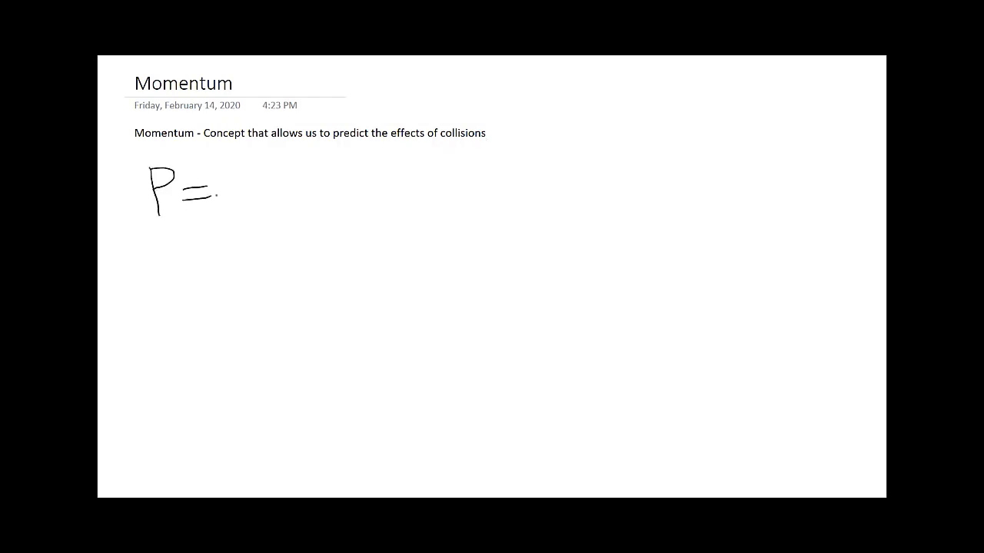
pyautogui.moveTo(227, 203); pyautogui.dragTo(277, 200)
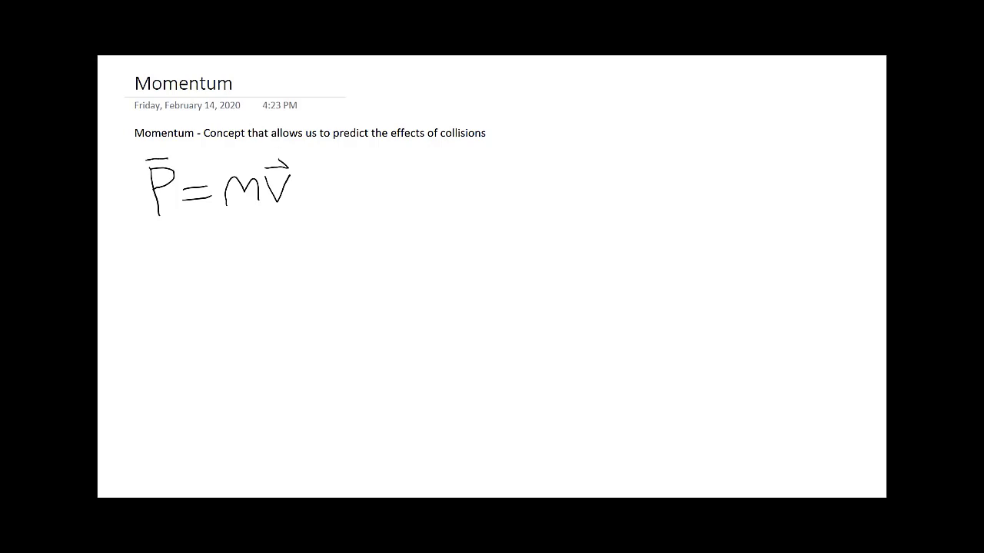
pyautogui.moveTo(151, 157); pyautogui.dragTo(166, 151)
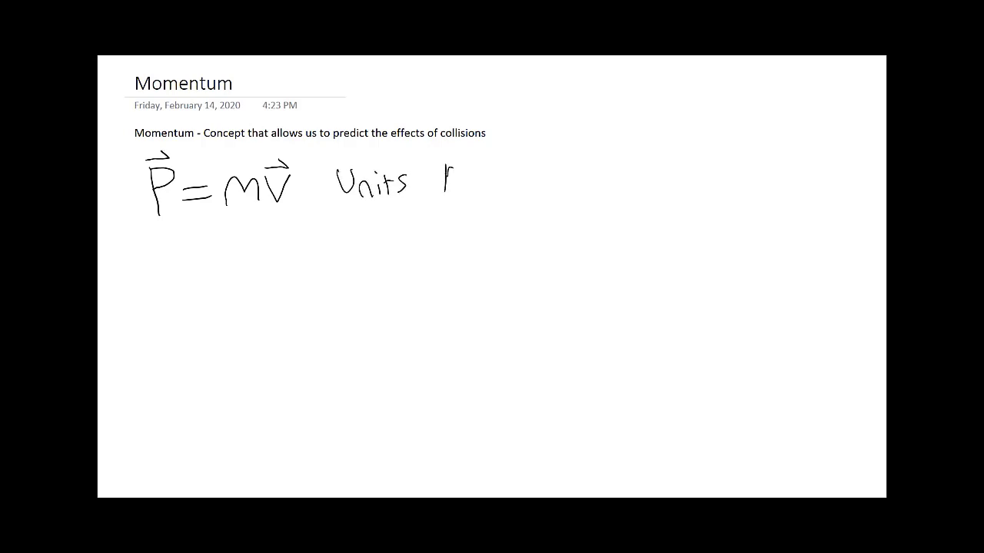
pyautogui.write('kg m/s')
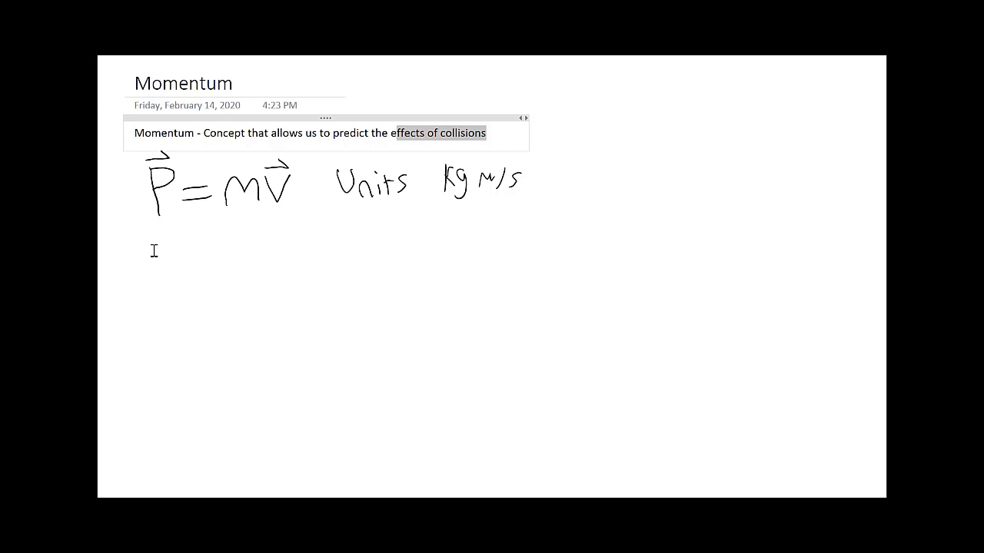
# - Type: Conservation of momentum - for no external forces on a system, total momentum will be conserved
pyautogui.write('Conservation of momentum - For no external force')
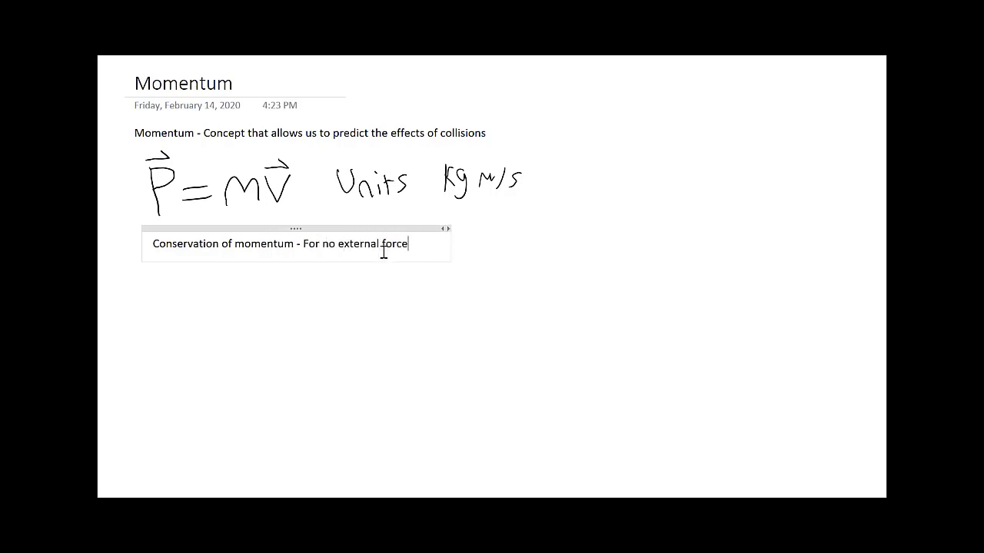
pyautogui.write('s on a syste')
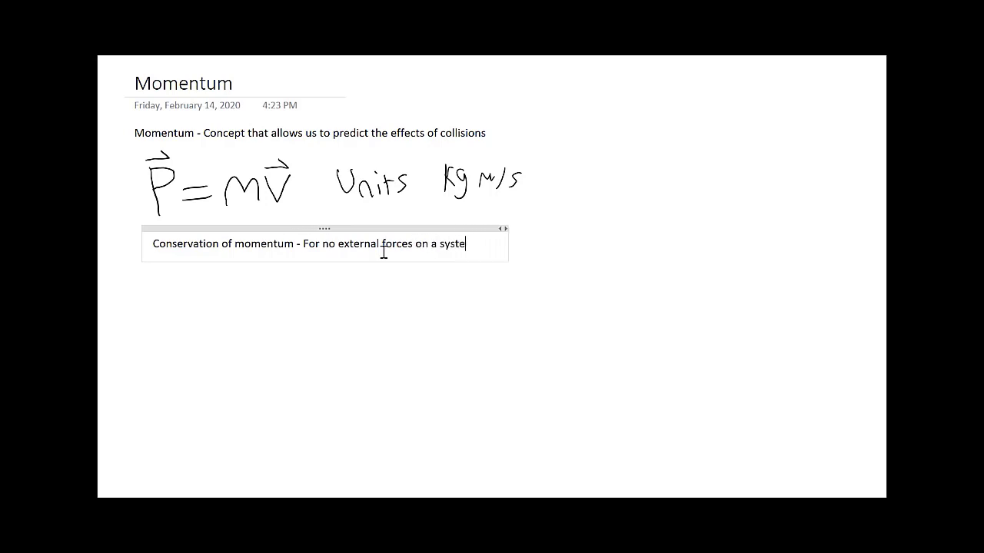
pyautogui.write('m, mom')
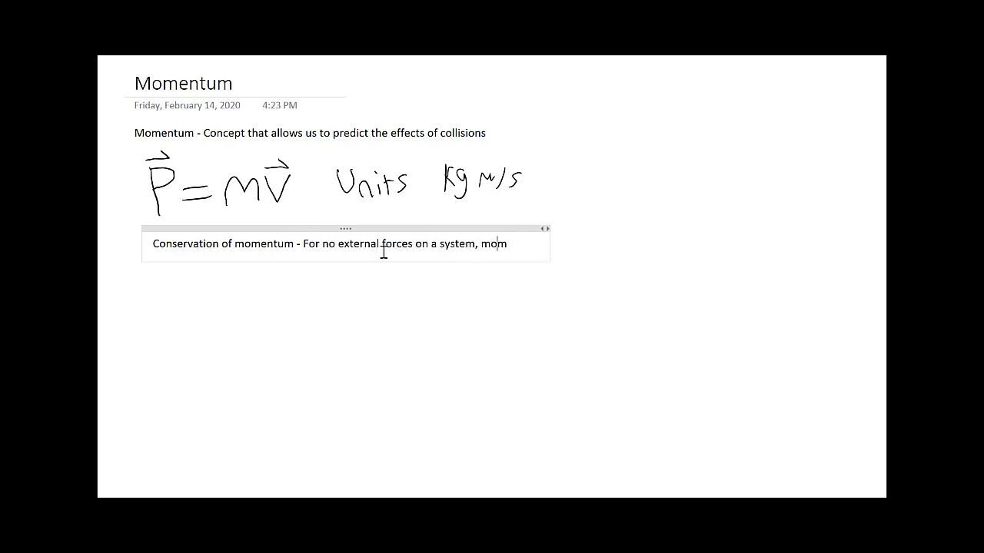
pyautogui.write('total mo')
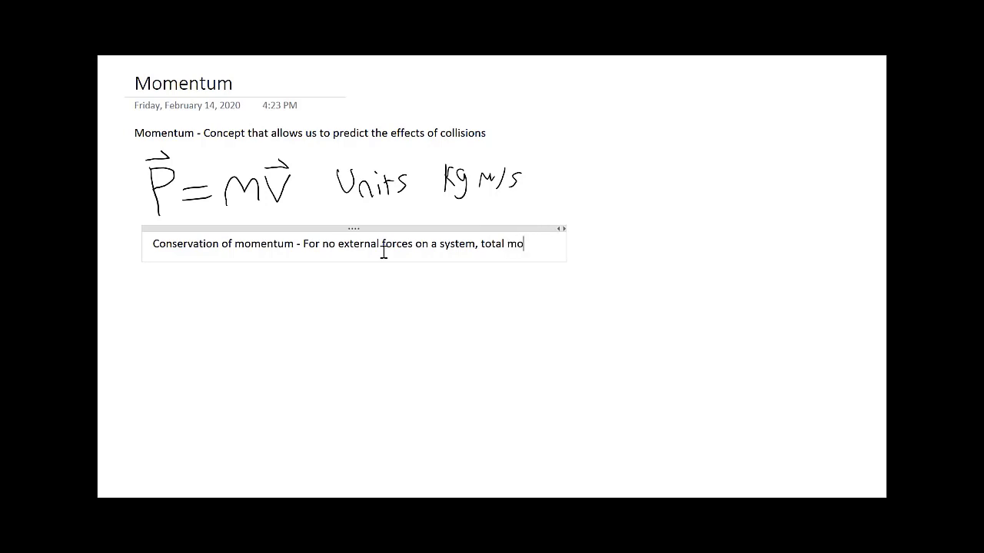
pyautogui.write('mentum wil')
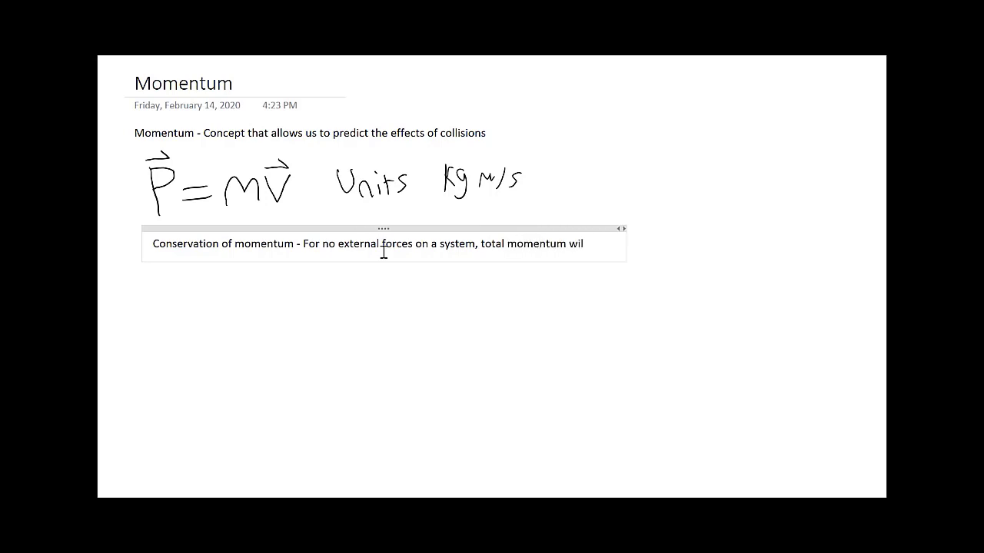
pyautogui.write('l be conserved')
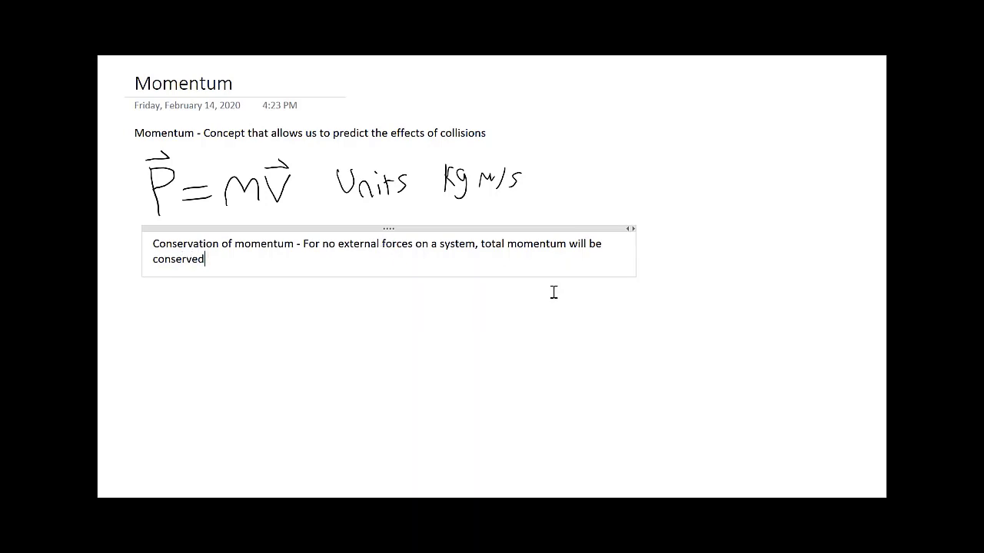
pyautogui.moveTo(671, 321)
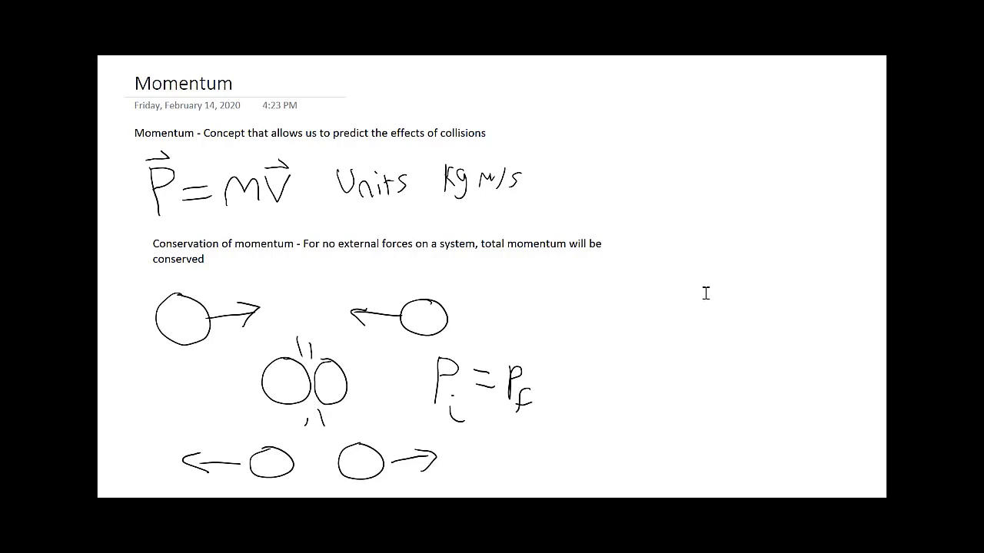
pyautogui.moveTo(752, 237)
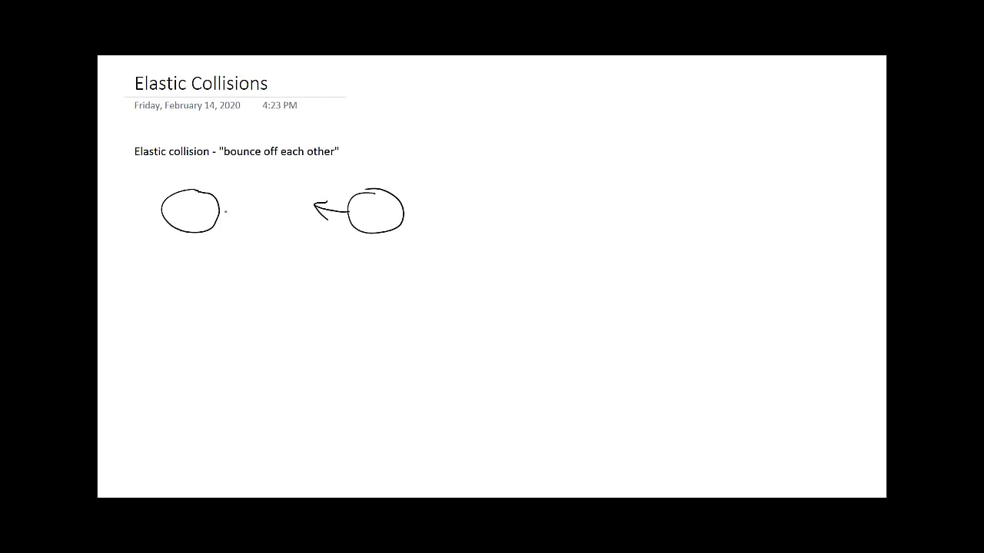
# - Sketch an arrow on the left ball moving right and the two balls at the moment of collision
pyautogui.moveTo(218, 206); pyautogui.dragTo(269, 206)
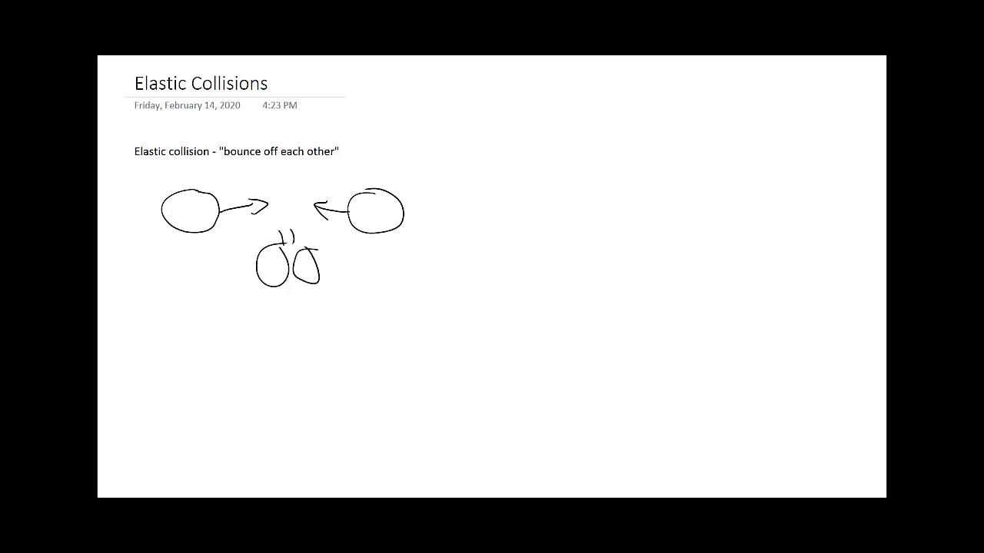
pyautogui.moveTo(289, 289); pyautogui.dragTo(304, 305)
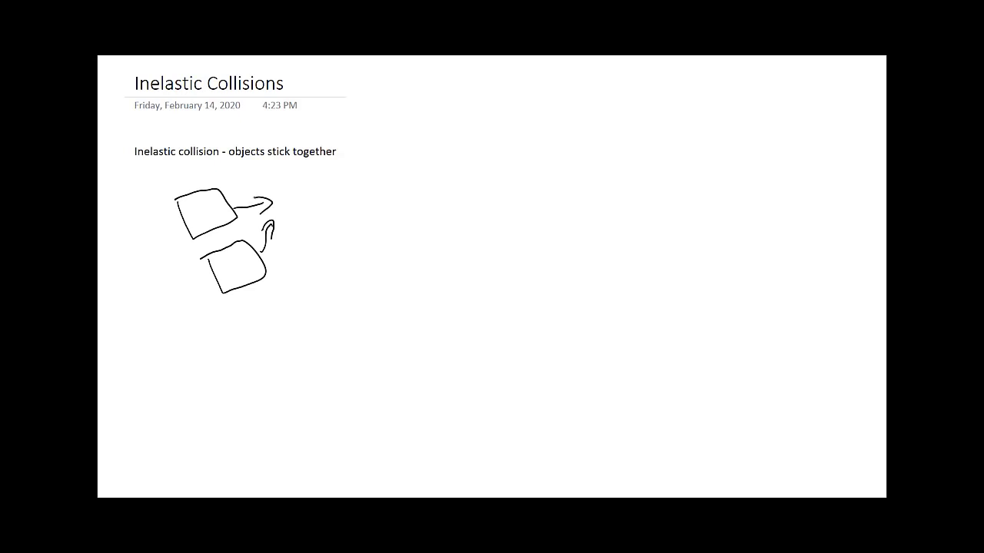
# - Sketch the two objects stuck together with a single motion arrow and impact marks
pyautogui.moveTo(320, 177); pyautogui.dragTo(351, 223)
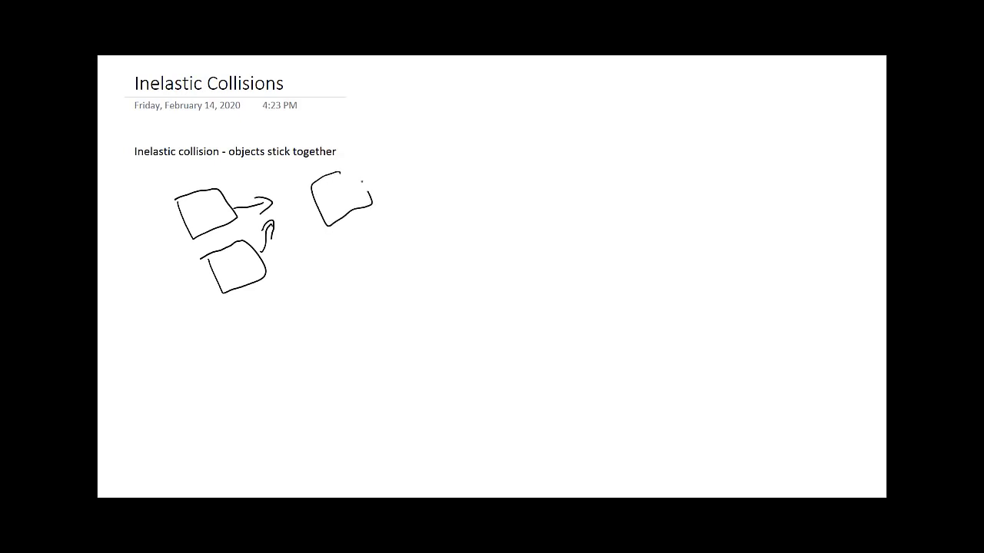
pyautogui.moveTo(351, 203); pyautogui.dragTo(362, 249)
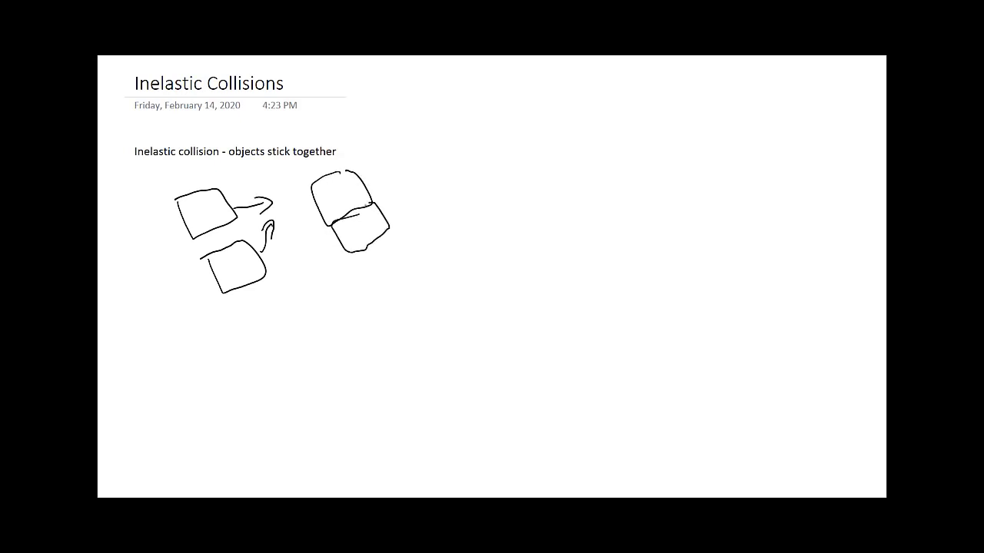
pyautogui.moveTo(346, 215); pyautogui.dragTo(418, 177)
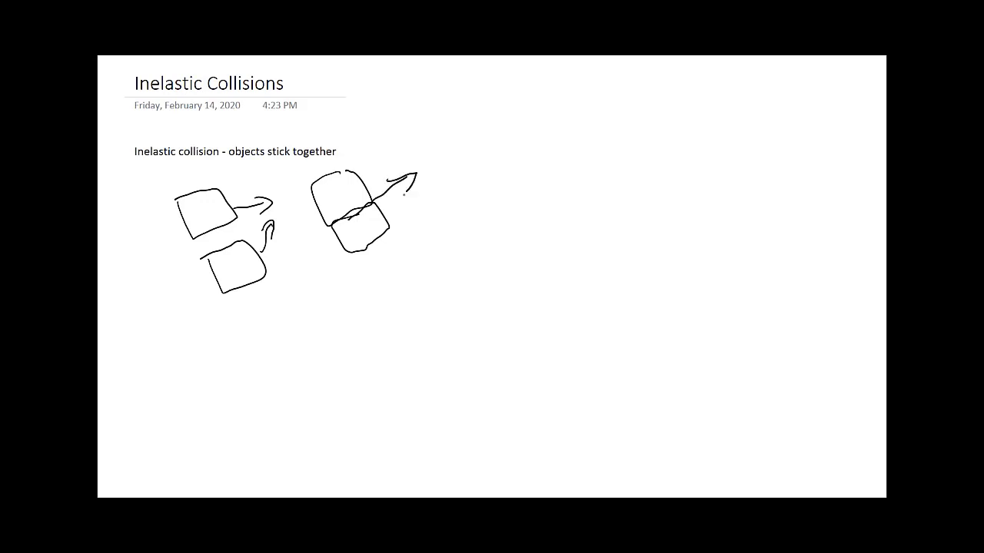
pyautogui.moveTo(308, 207); pyautogui.dragTo(310, 254)
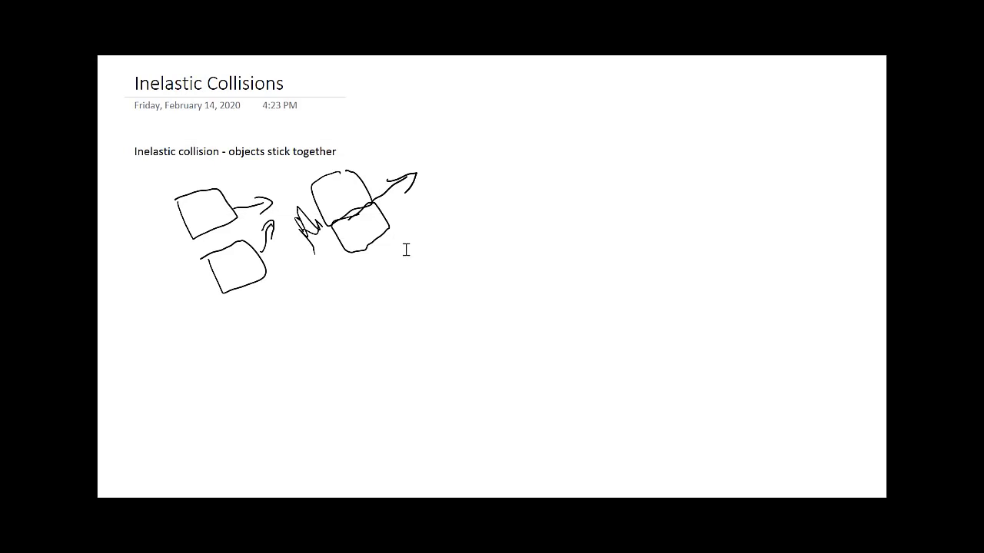
pyautogui.moveTo(388, 240)
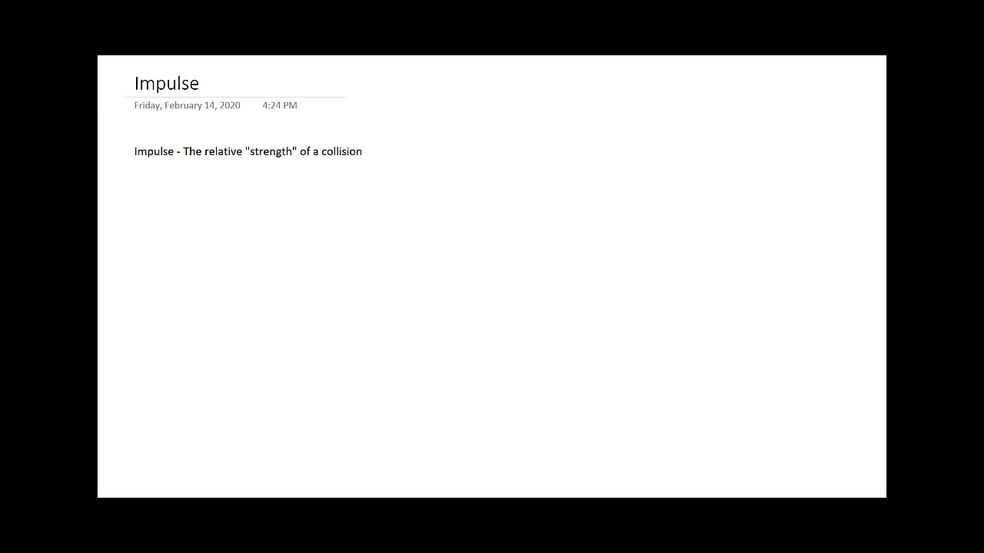
pyautogui.click(136, 83)
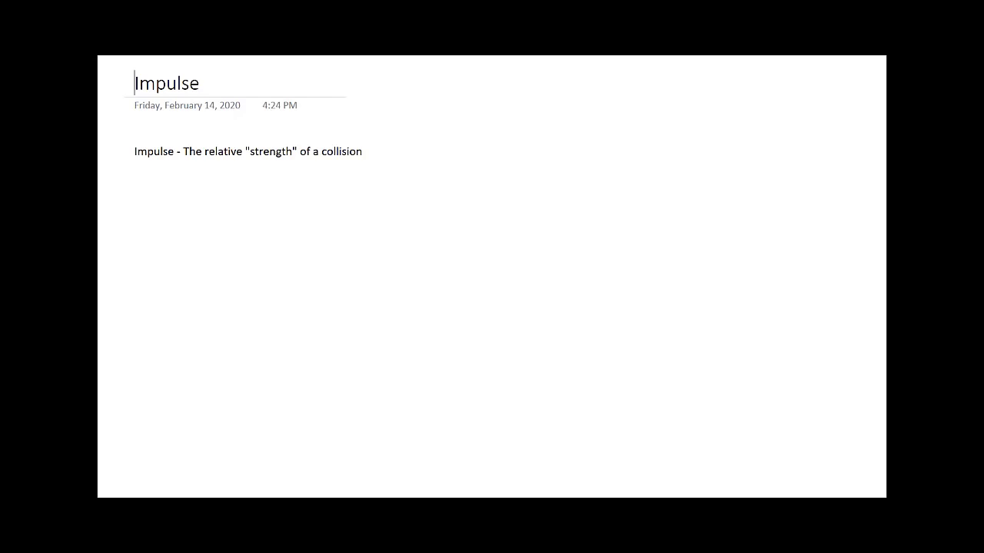